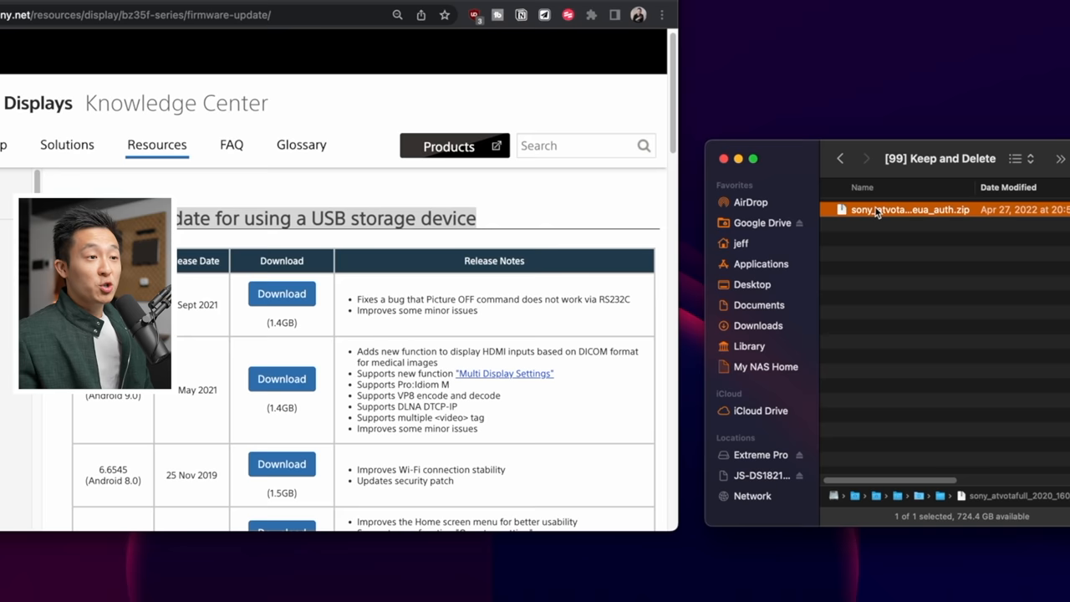
Bring up the context menu for the Sony firmware zip in Keep and Delete
right_click(911, 210)
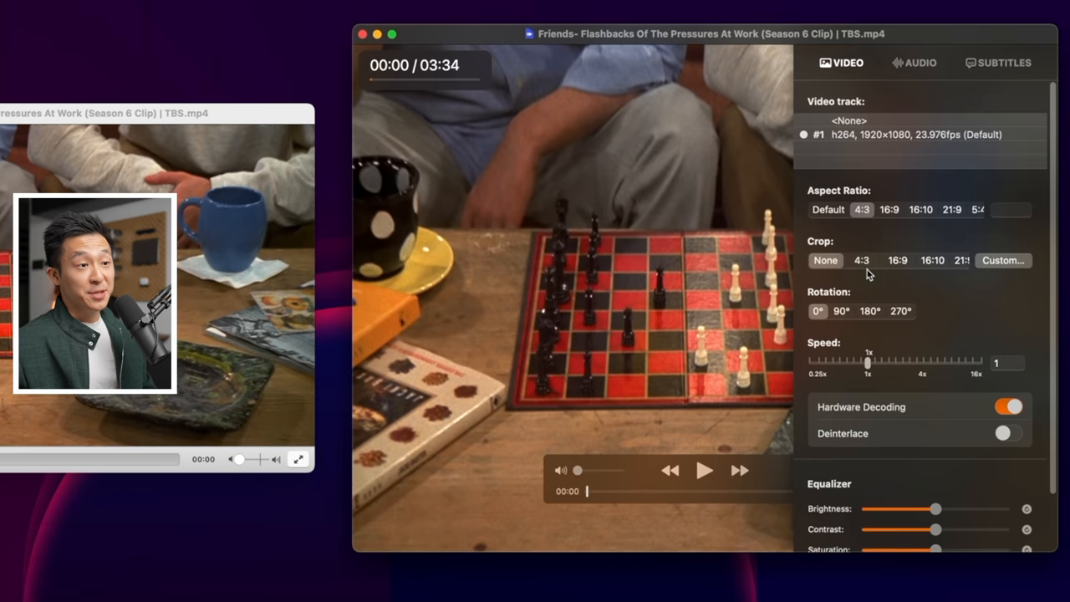
Crop the Friends clip to a 4:3 frame from IINA's Video settings
left_click(998, 63)
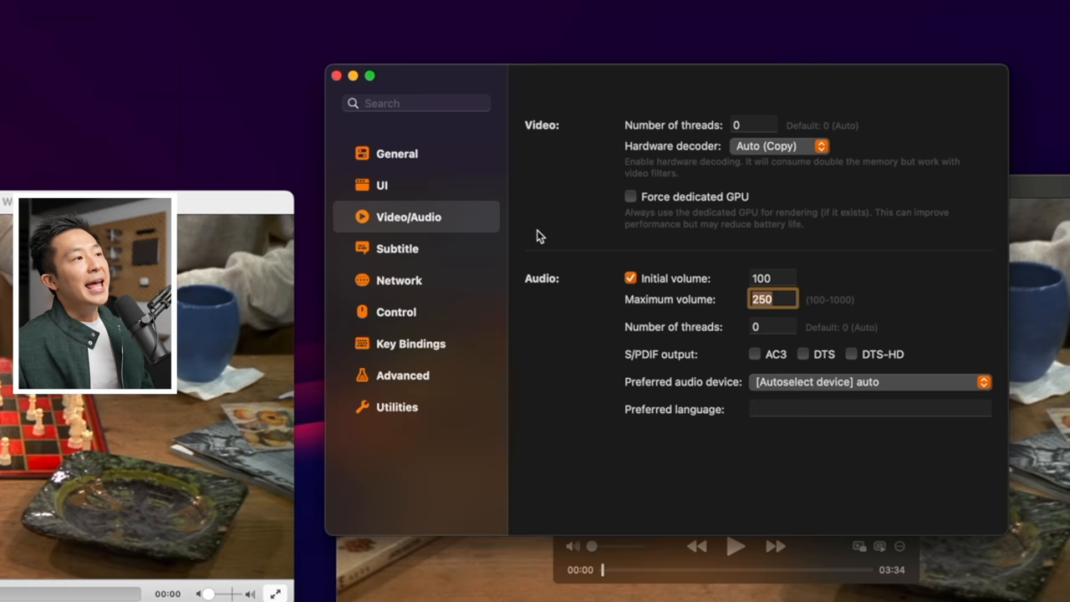
Commit 250 as IINA's maximum volume in Video/Audio preferences
left_click(396, 153)
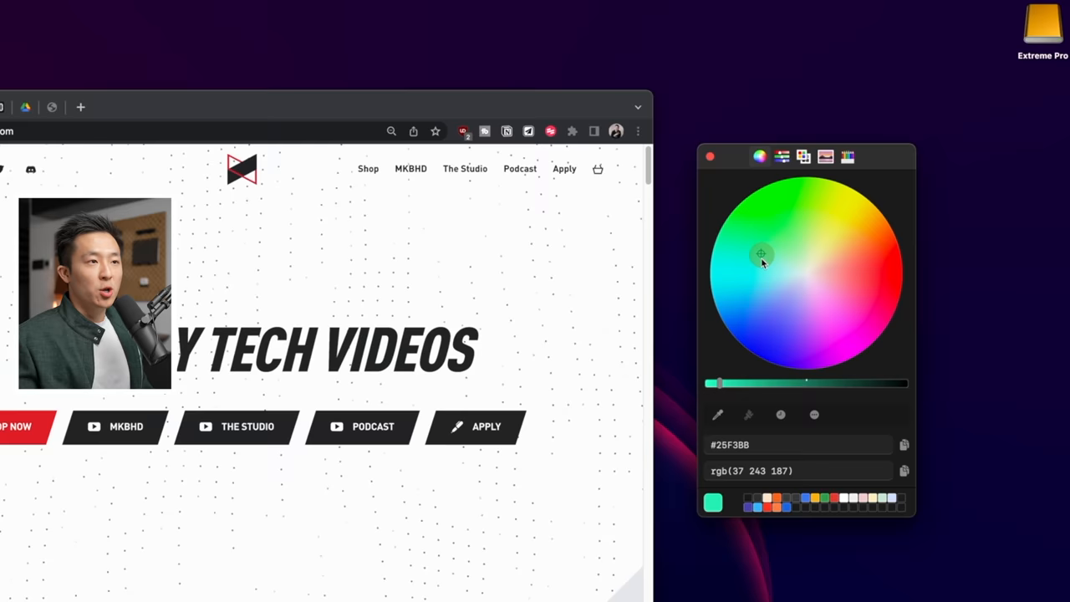
Sample the red #E4202C from mkbhd.com's Shop Now button in the colour picker
left_click(698, 432)
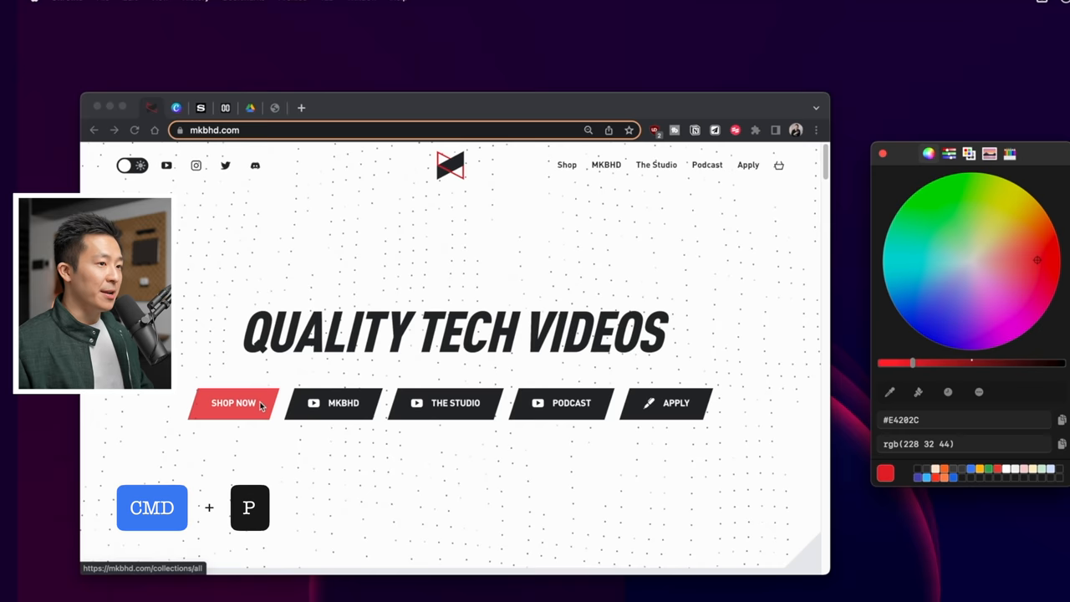
left_click(201, 105)
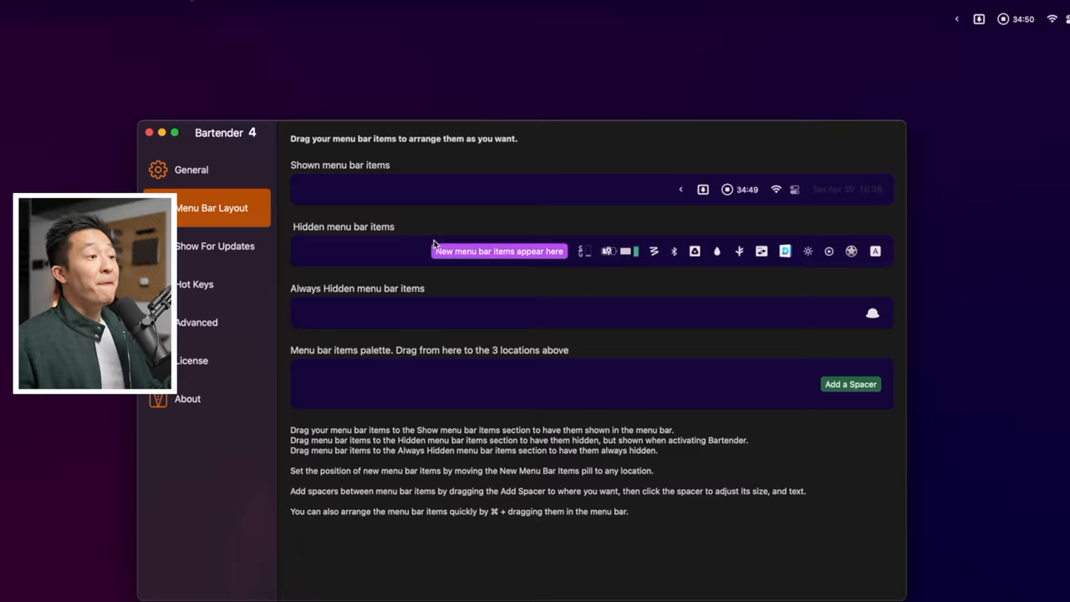
Click near the 'New menu bar items appear here' pill in Bartender's Menu Bar Layout
left_click(215, 245)
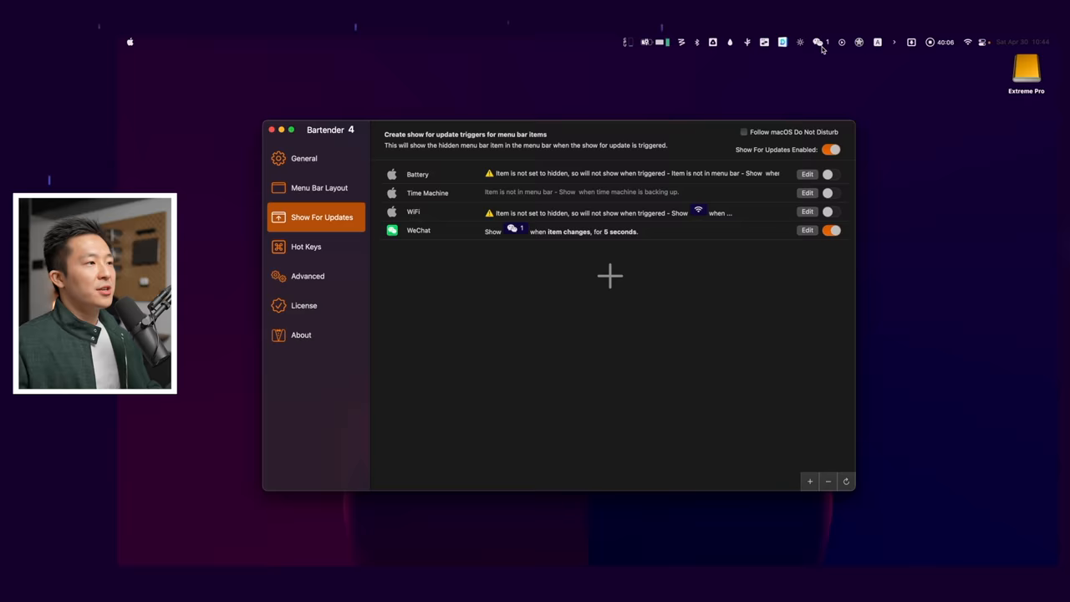
Add a Show For Updates trigger showing WeChat's icon for 5 seconds
left_click(807, 230)
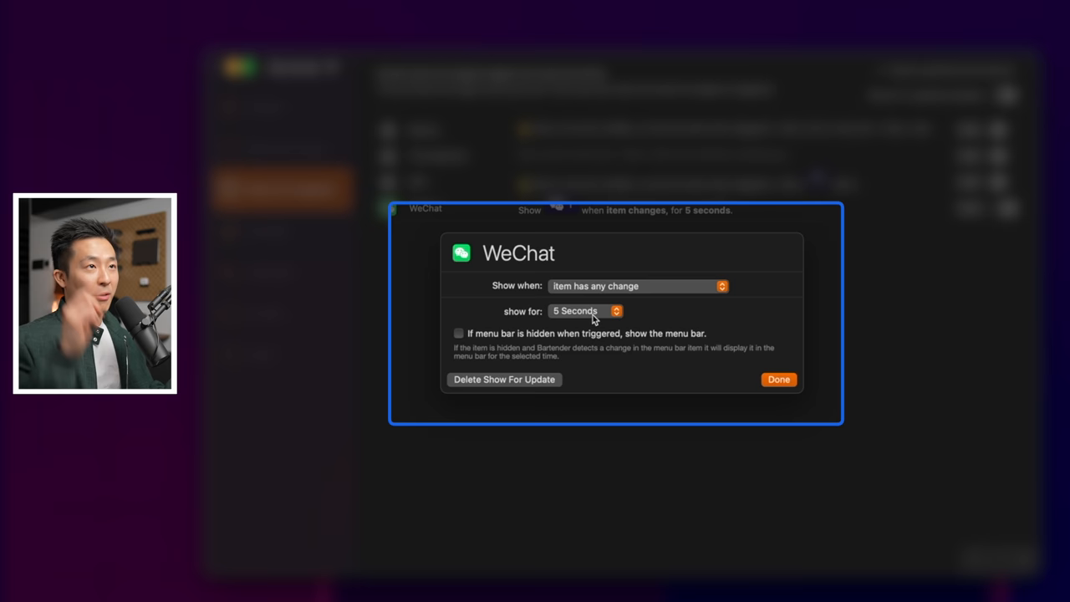
left_click(777, 379)
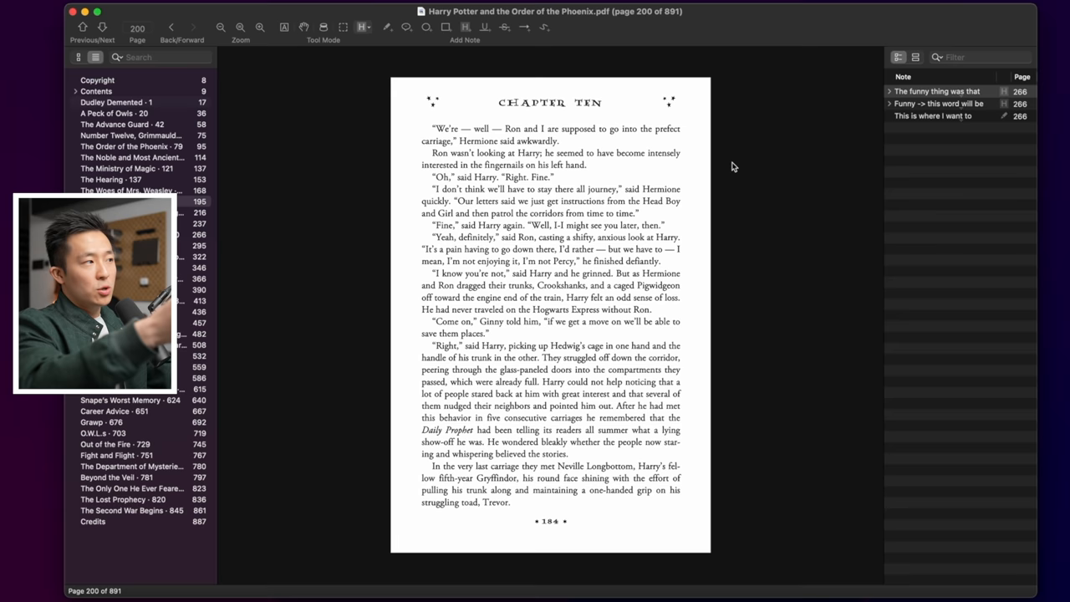
Hide Skim's notes and contents sidebars on page 200 with Cmd+Shift+N and Cmd+Shift+T
key("cmd+shift+n")
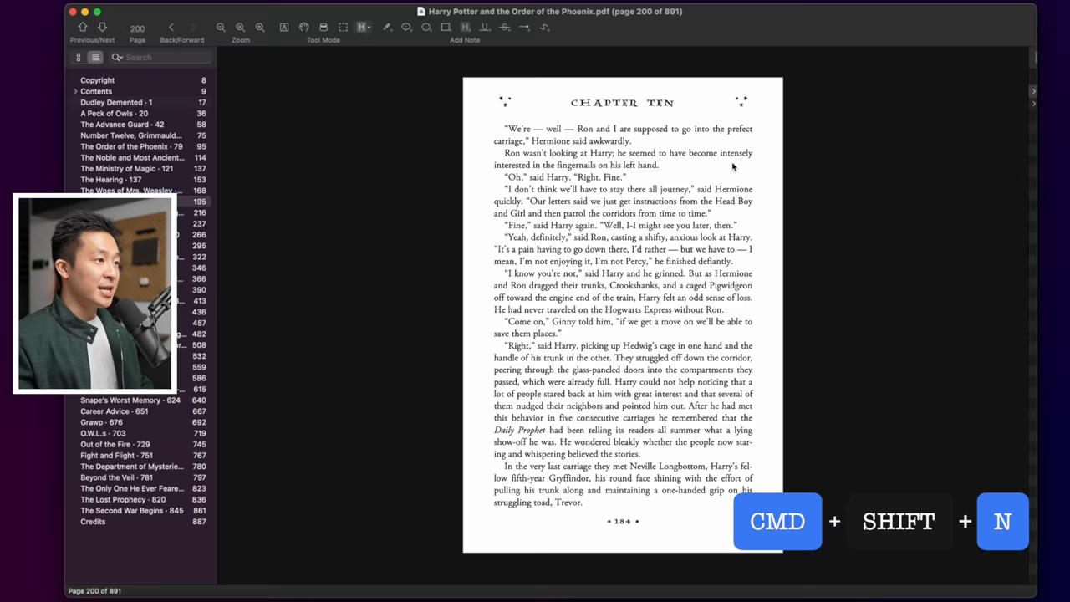
key("cmd+shift+t")
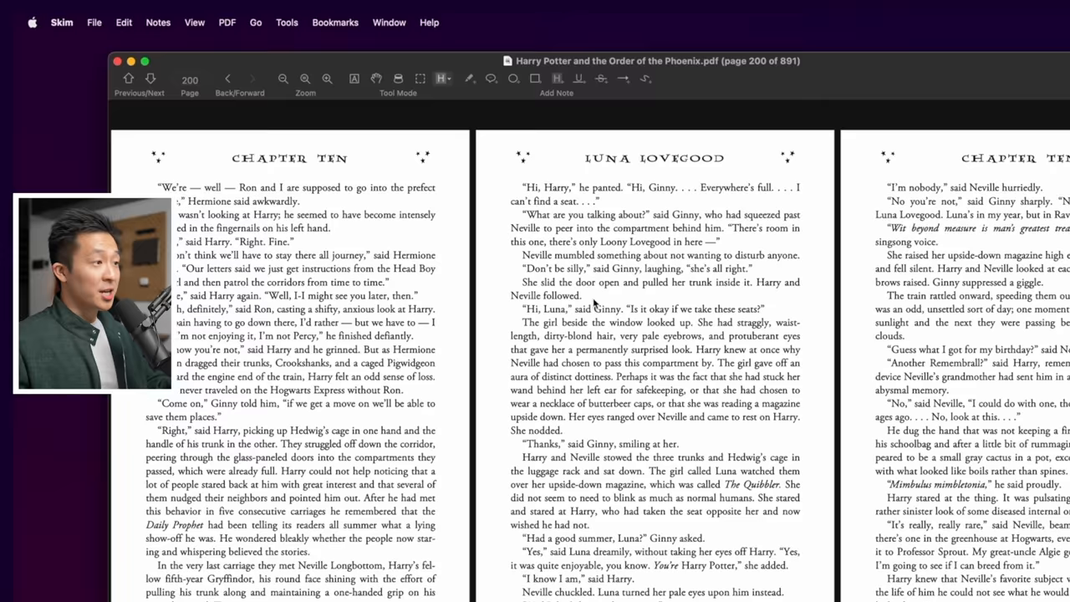
left_click(224, 17)
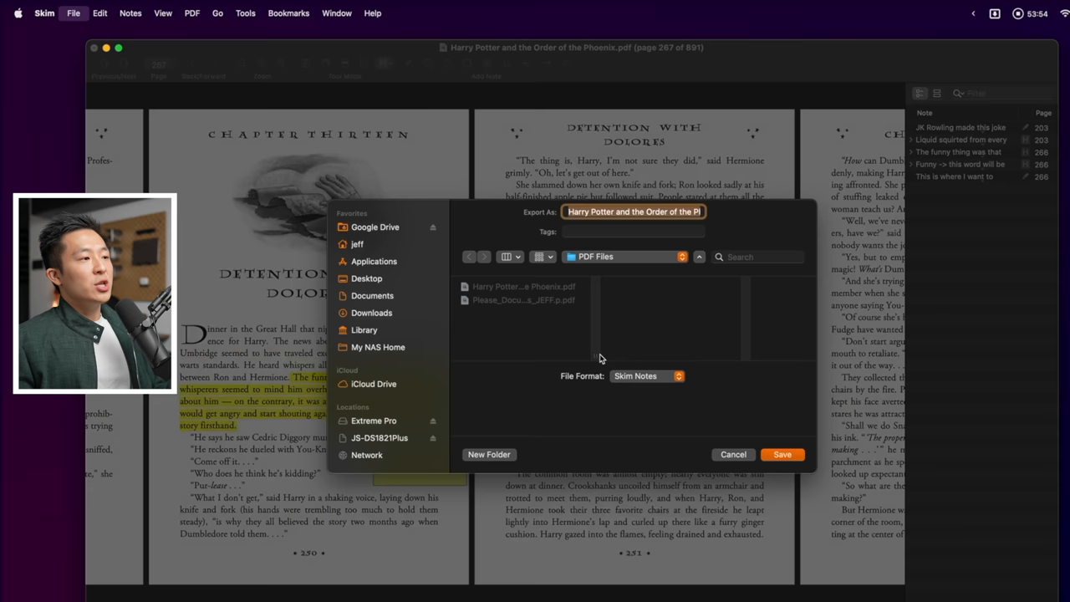
Set the export format to PDF with embedded notes
left_click(646, 375)
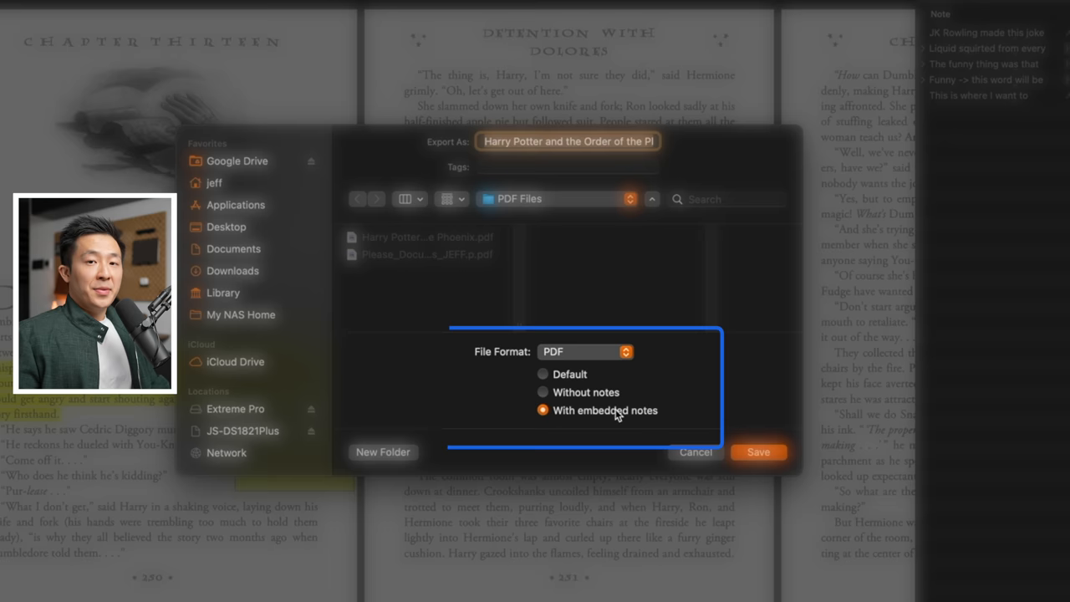
left_click(585, 351)
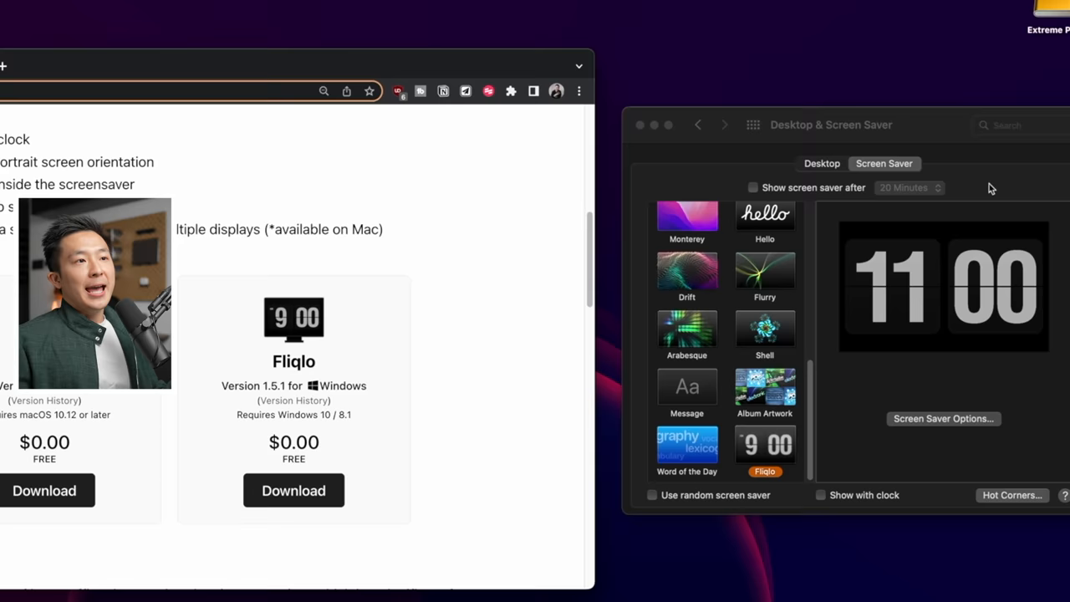
Select the Fliqlo flip-clock screen saver in the Screen Saver tab
left_click(943, 419)
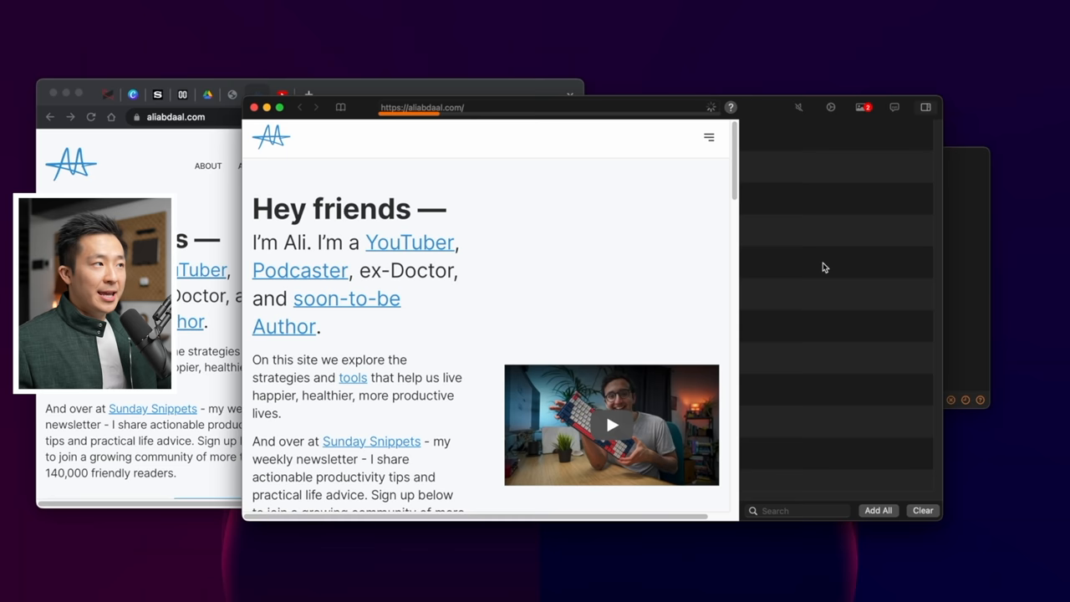
Load aliabdaal.com in Downie's built-in browser beside the empty download list
left_click(864, 107)
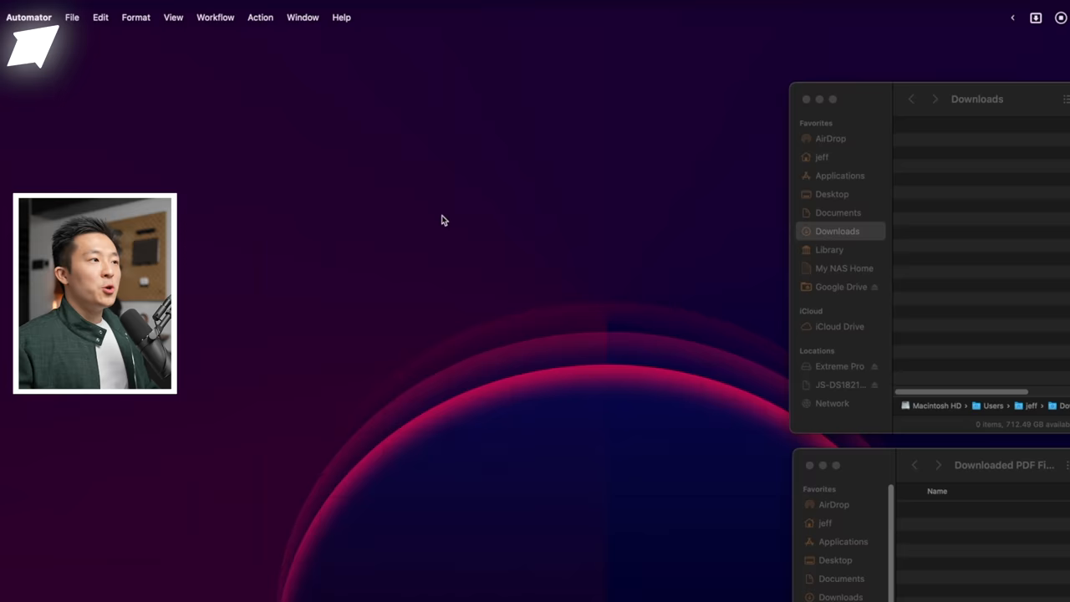
Start a new Automator document and pick Folder Action as its type
left_click(34, 46)
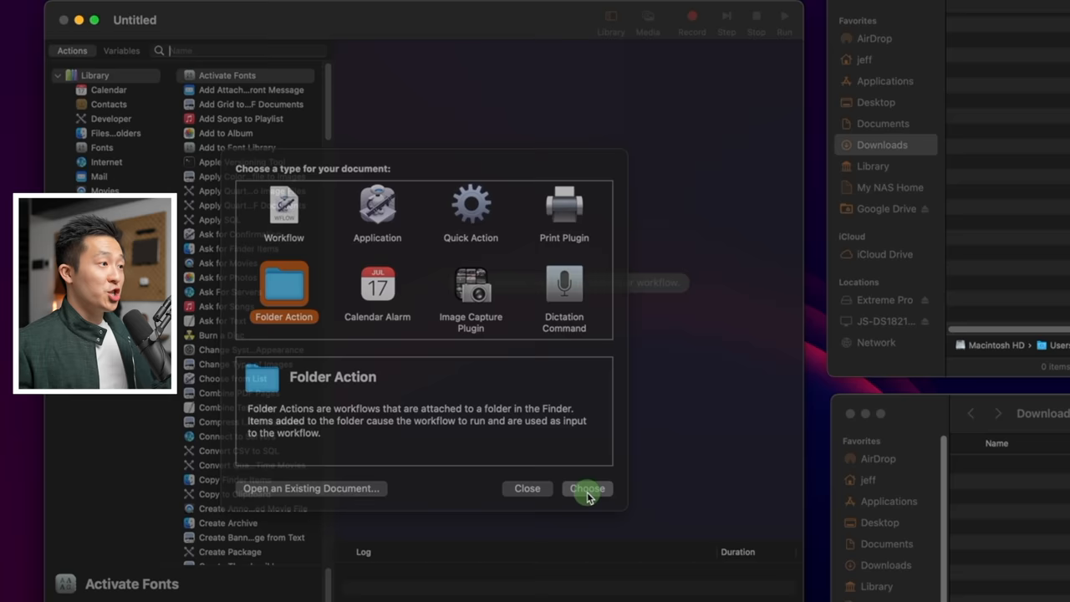
Create the untitled Folder Action that watches files added to Downloads
left_click(587, 488)
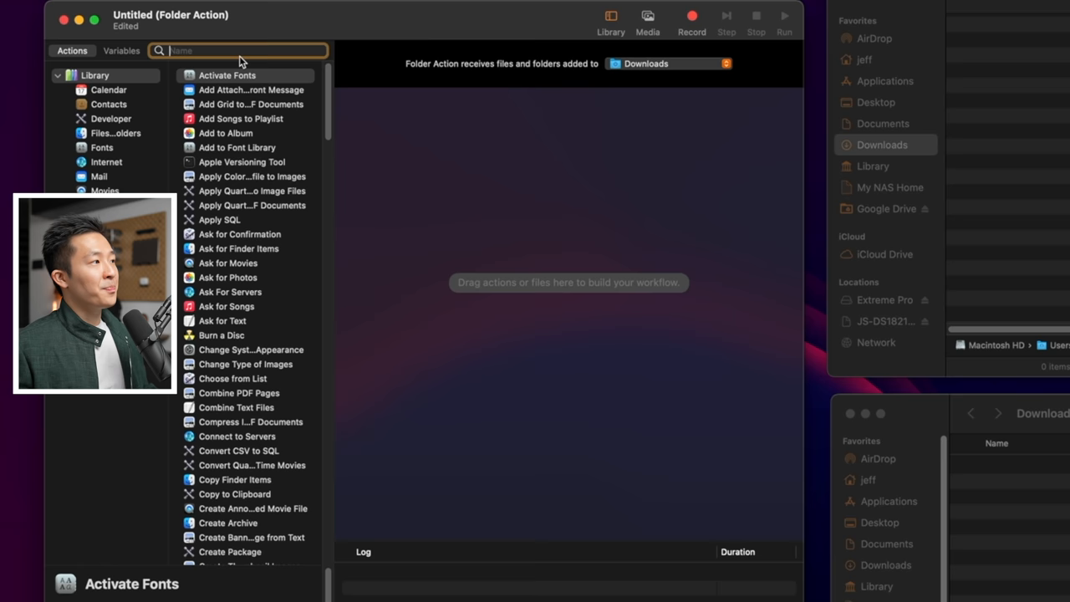
Filter for pdf extensions, move them to Downloaded PDF Files, and save as 'Move Downloaded PDFs'
type("filter find")
type("pdf")
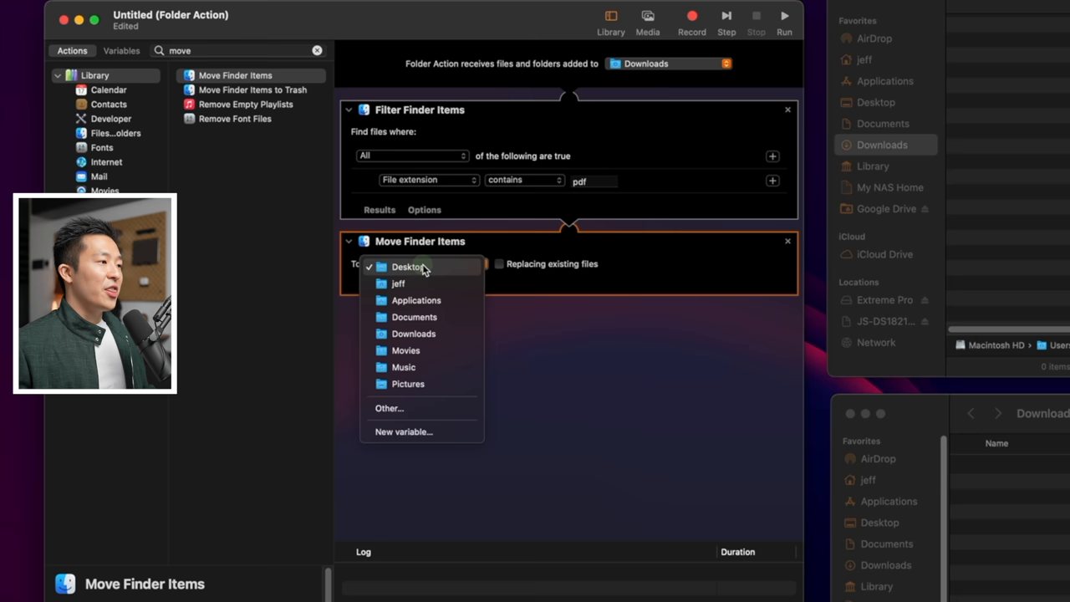
left_click(389, 408)
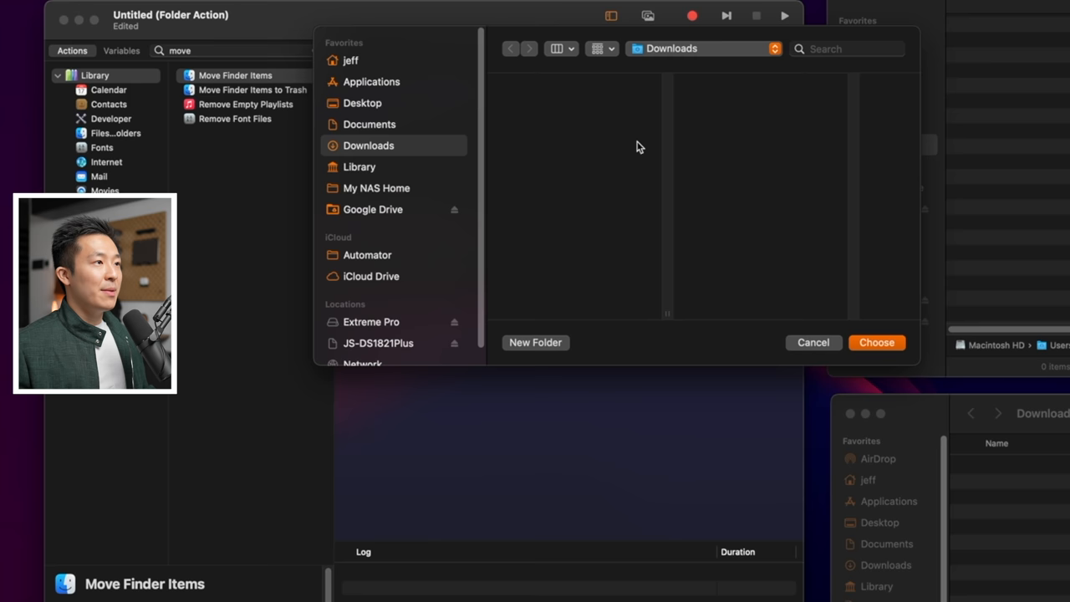
key("cmd+s")
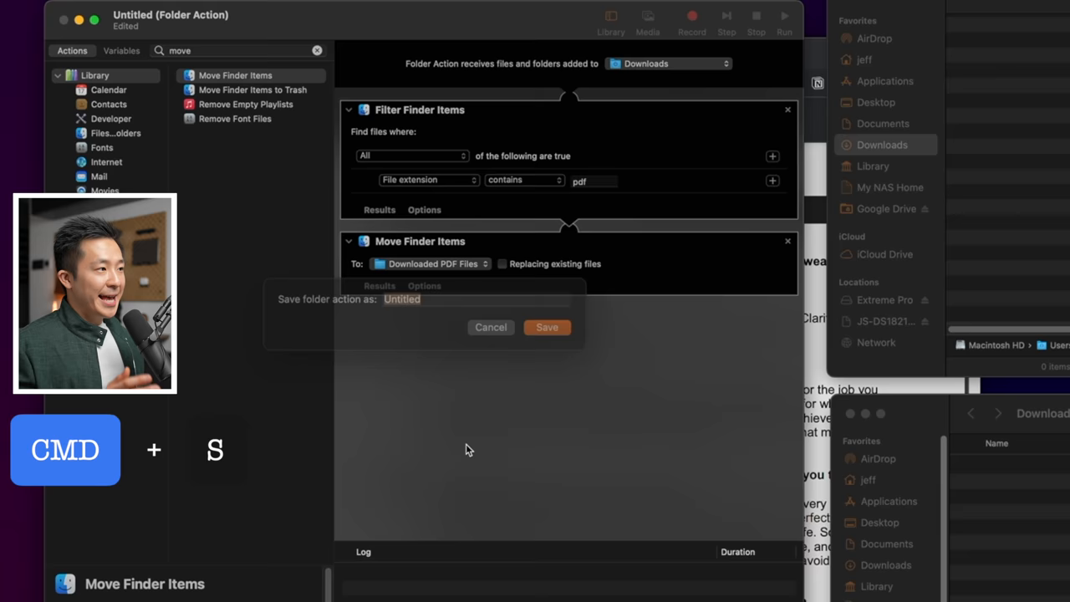
type("Move Downloaded PDFs")
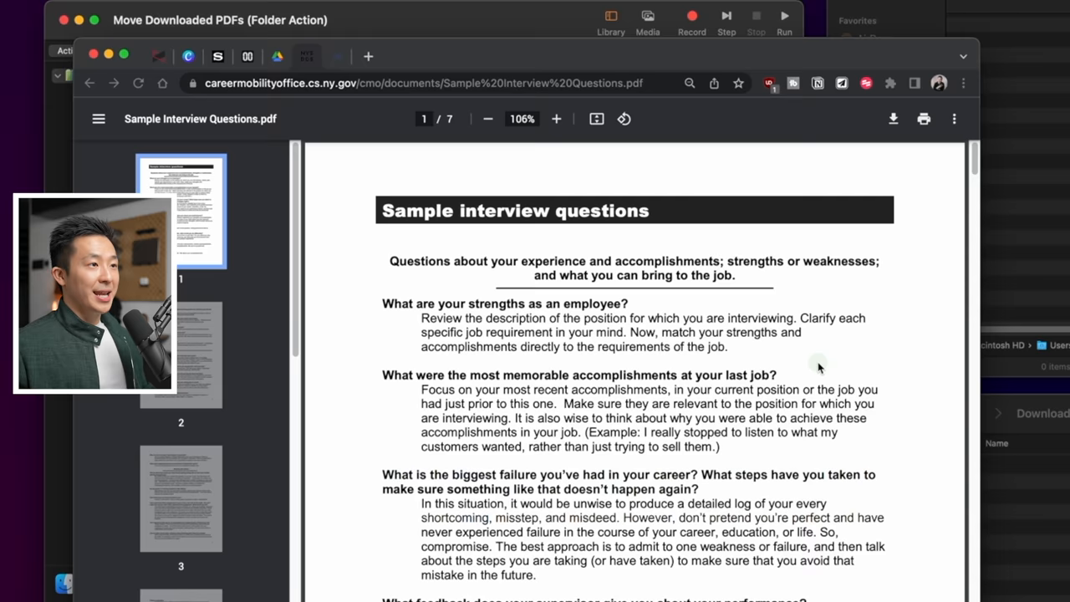
Bring up the noodlesoft.com Hazel page in Chrome
left_click(893, 118)
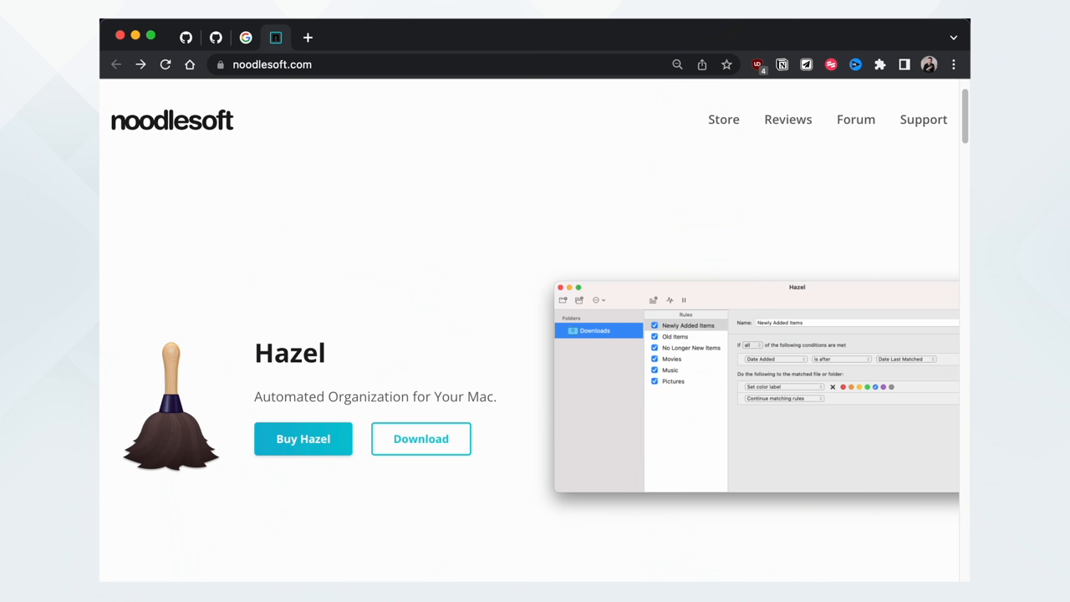
Open the Purchase Hazel store page showing Hazel 5 $42, Family Pack $65, Upgrade $20
left_click(303, 438)
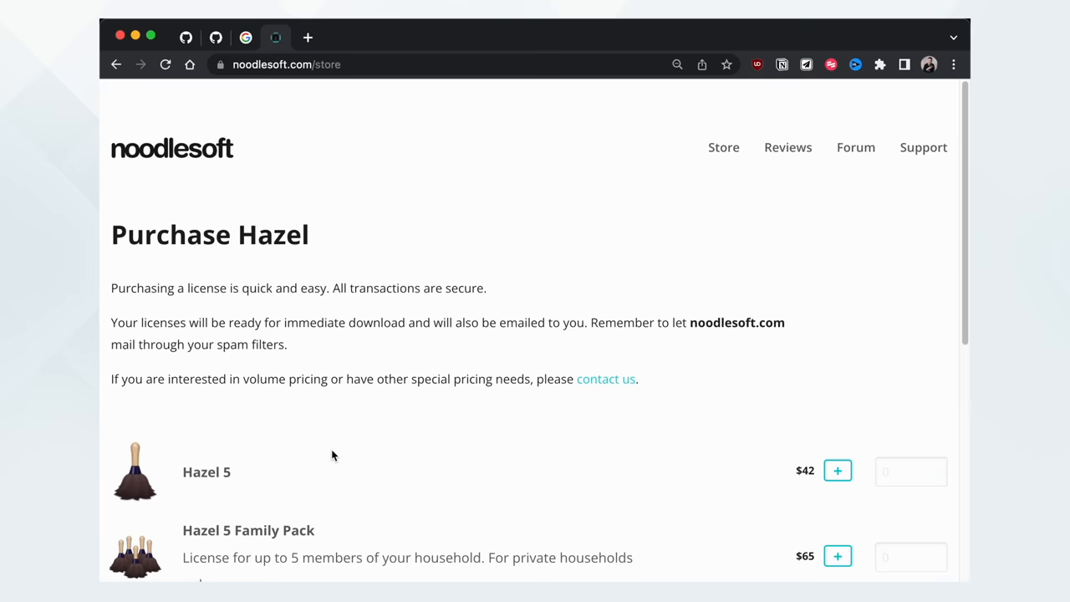
scroll("down", 3)
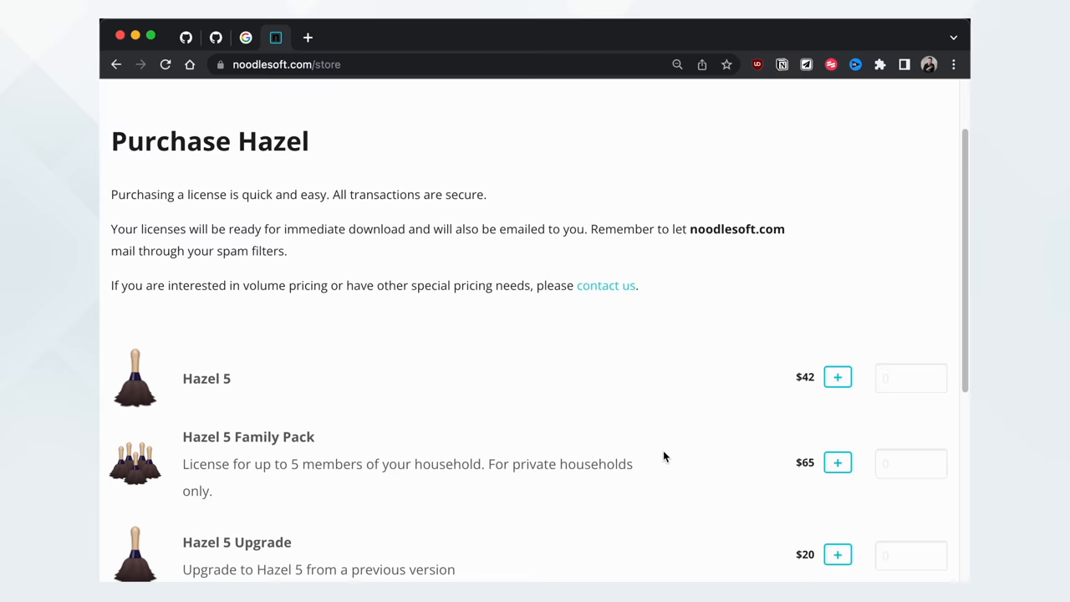